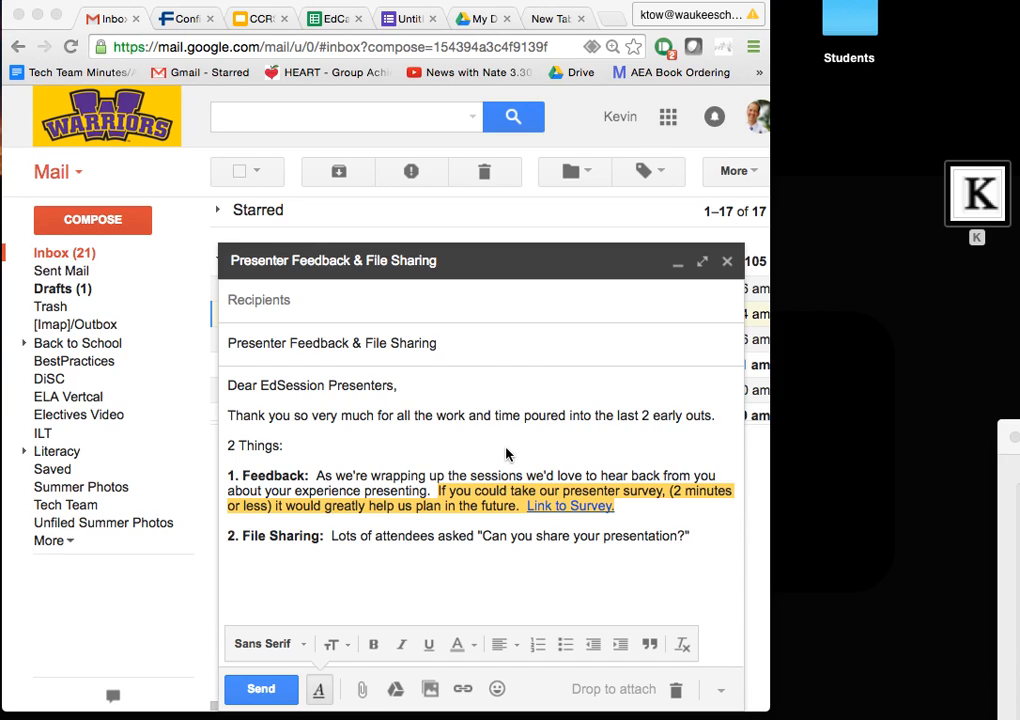
{"action": "mouse_move", "coordinate": [548, 16]}
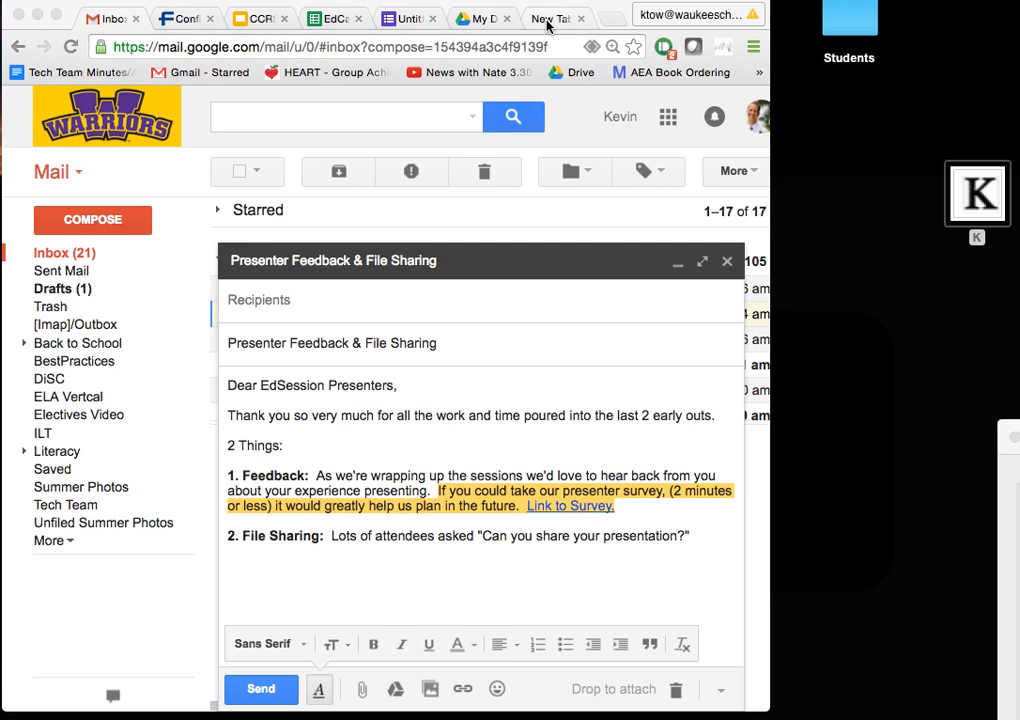
Go to tinyurl.com/edsession16 in a new tab to reach the public EdSessions folder
{"action": "left_click", "coordinate": [552, 18]}
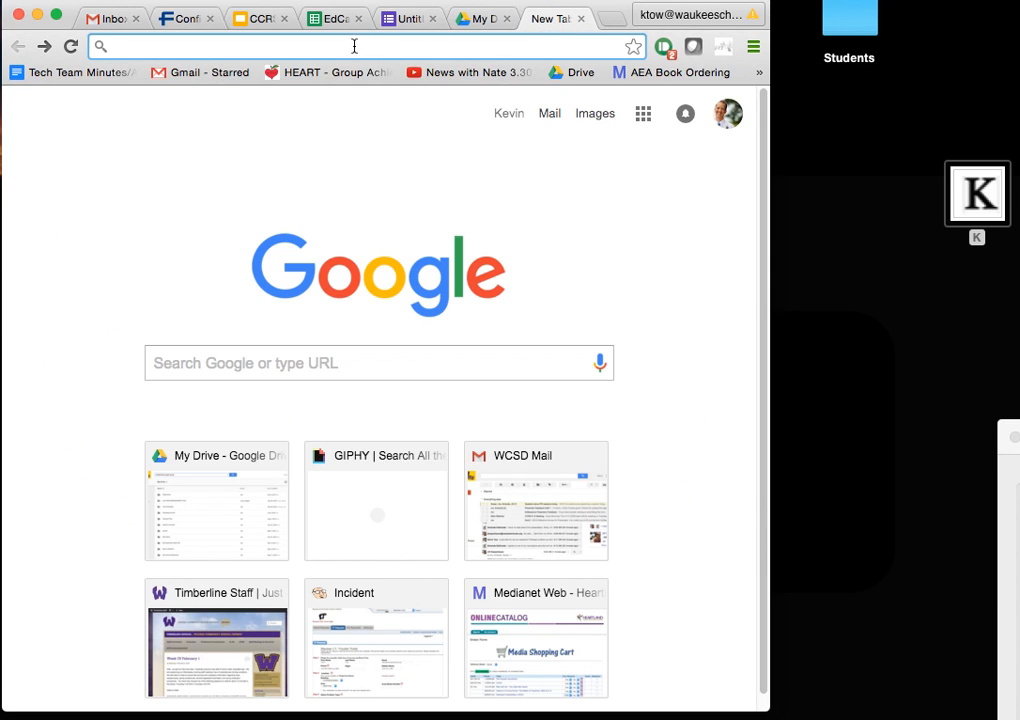
{"action": "type", "text": "tinyurl.com/edsession16"}
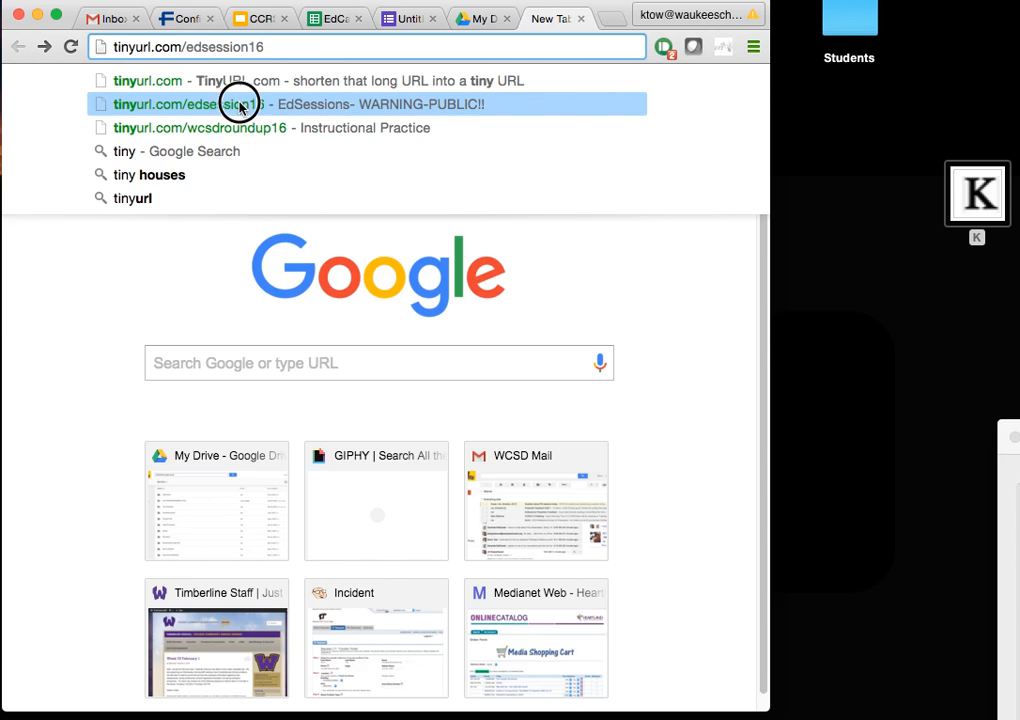
{"action": "left_click", "coordinate": [240, 104]}
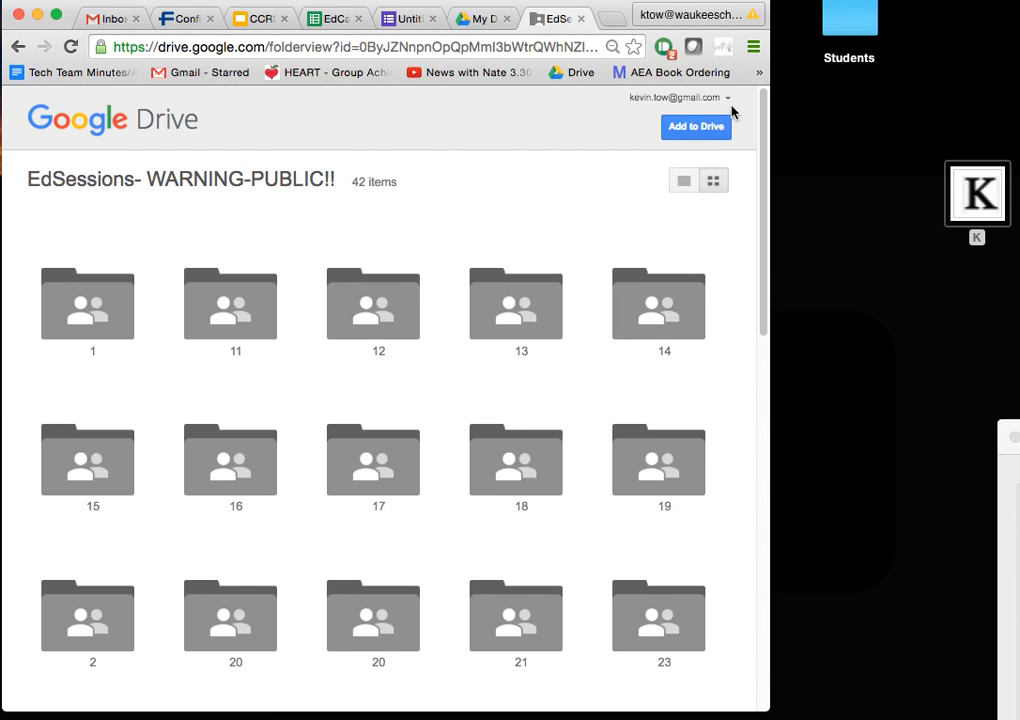
{"action": "mouse_move", "coordinate": [744, 292]}
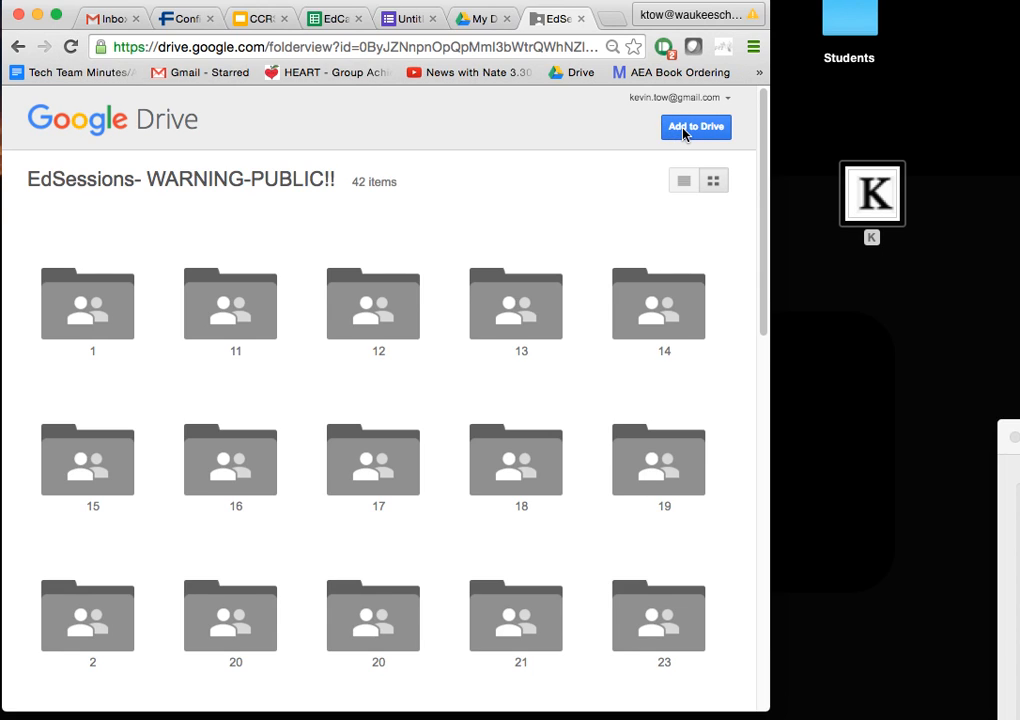
Add the shared 'EdSessions- WARNING-PUBLIC!!' folder to My Drive
{"action": "left_click", "coordinate": [696, 128]}
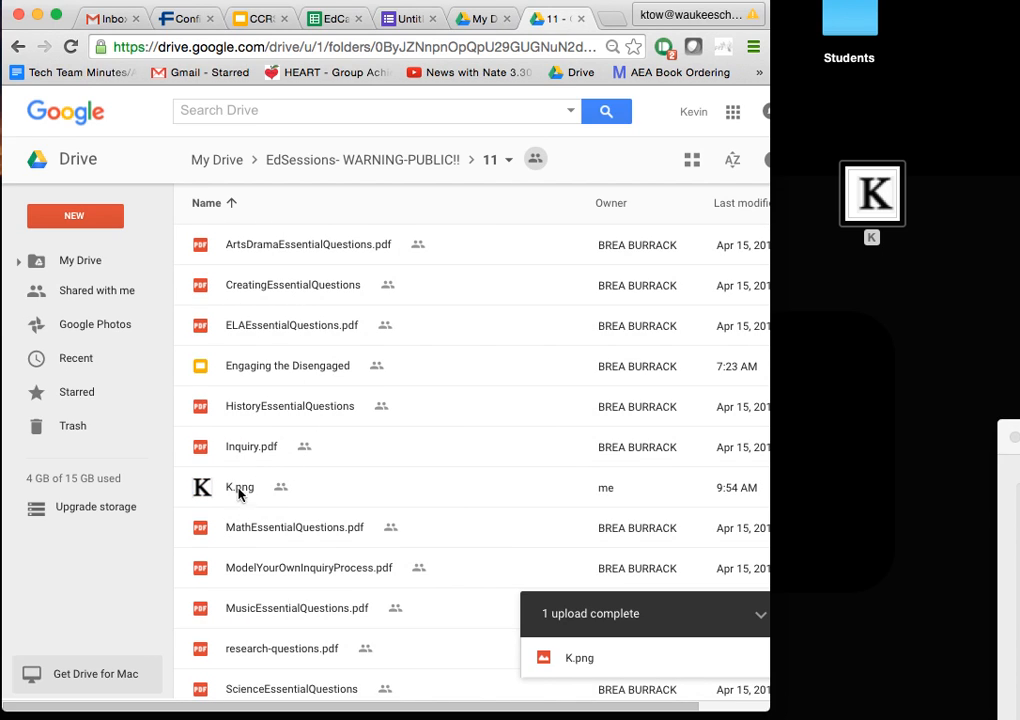
{"action": "mouse_move", "coordinate": [204, 496]}
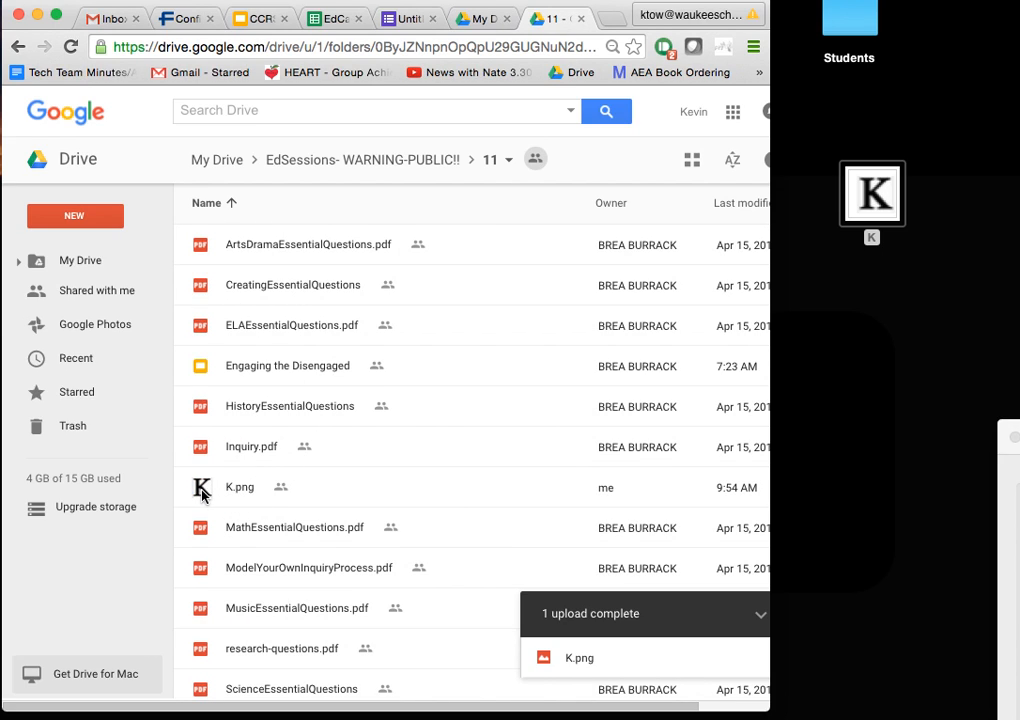
Remove K.png from folder 11, review the EdSessions subfolder list, and start entering tinyurl.com again
{"action": "right_click", "coordinate": [240, 488]}
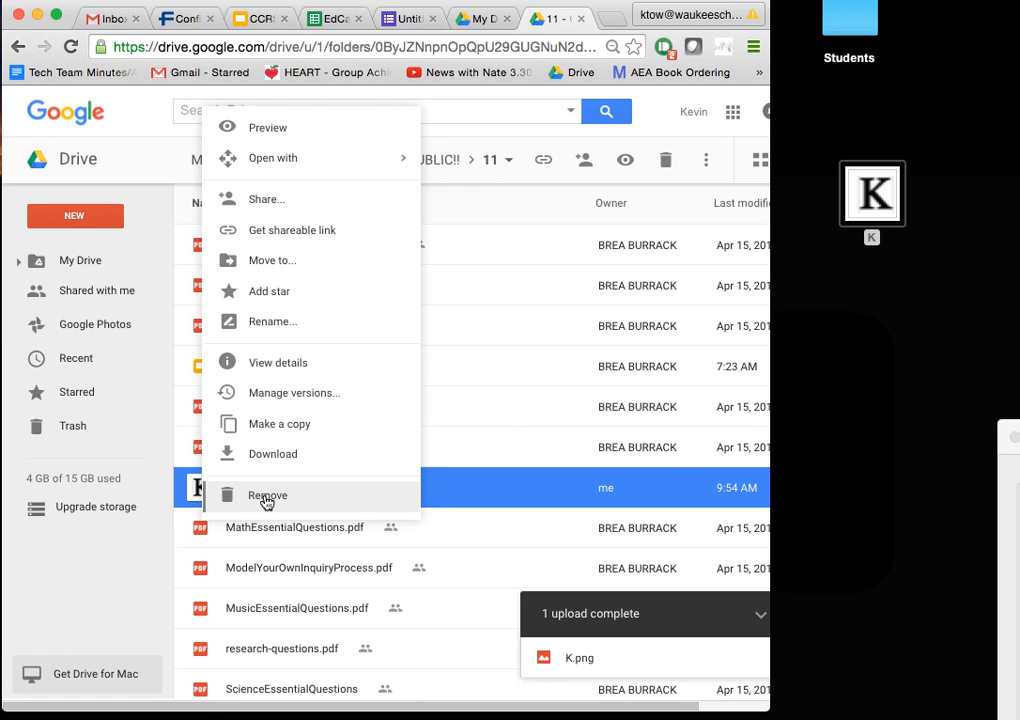
{"action": "left_click", "coordinate": [268, 496]}
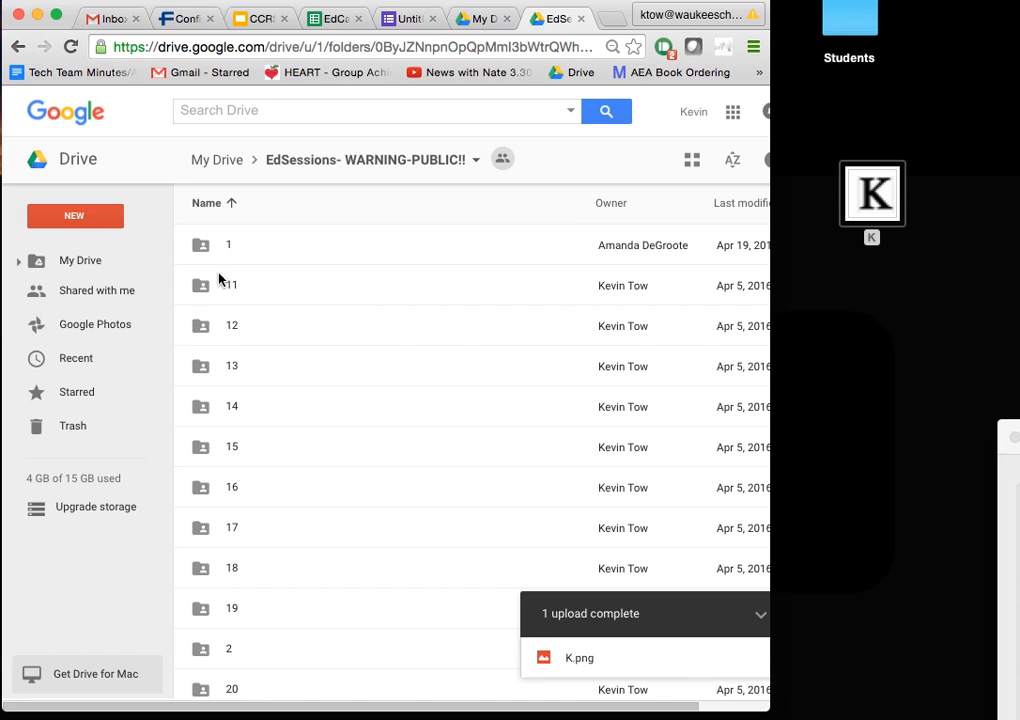
{"action": "scroll", "scroll_direction": "down", "scroll_amount": 3}
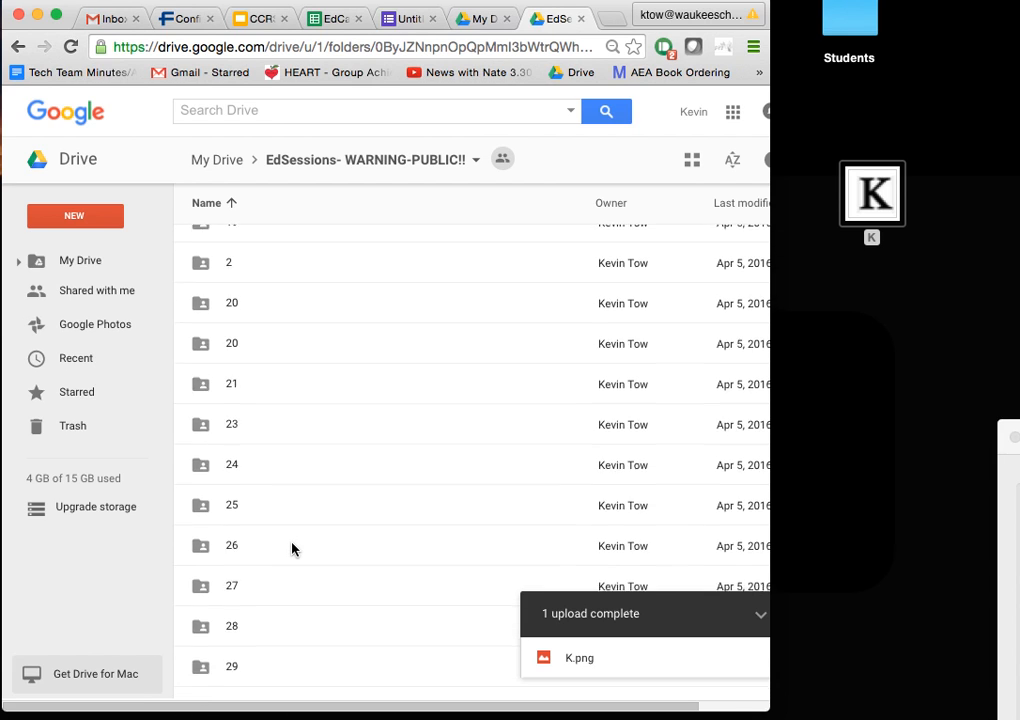
{"action": "scroll", "scroll_direction": "down", "scroll_amount": 3}
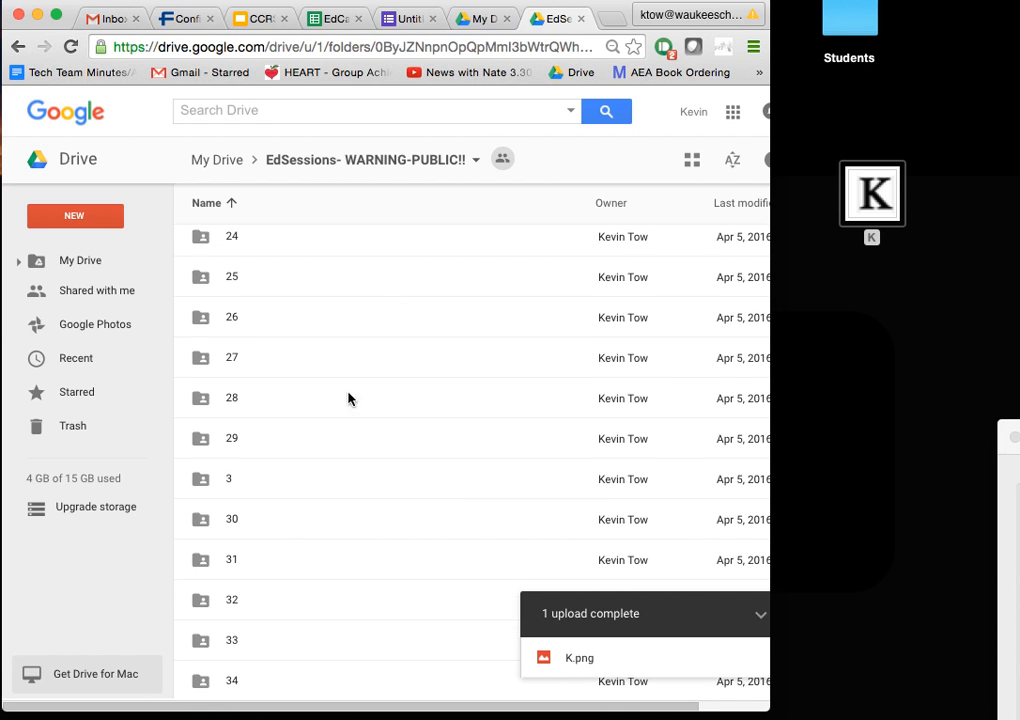
{"action": "type", "text": "tinyurl.com"}
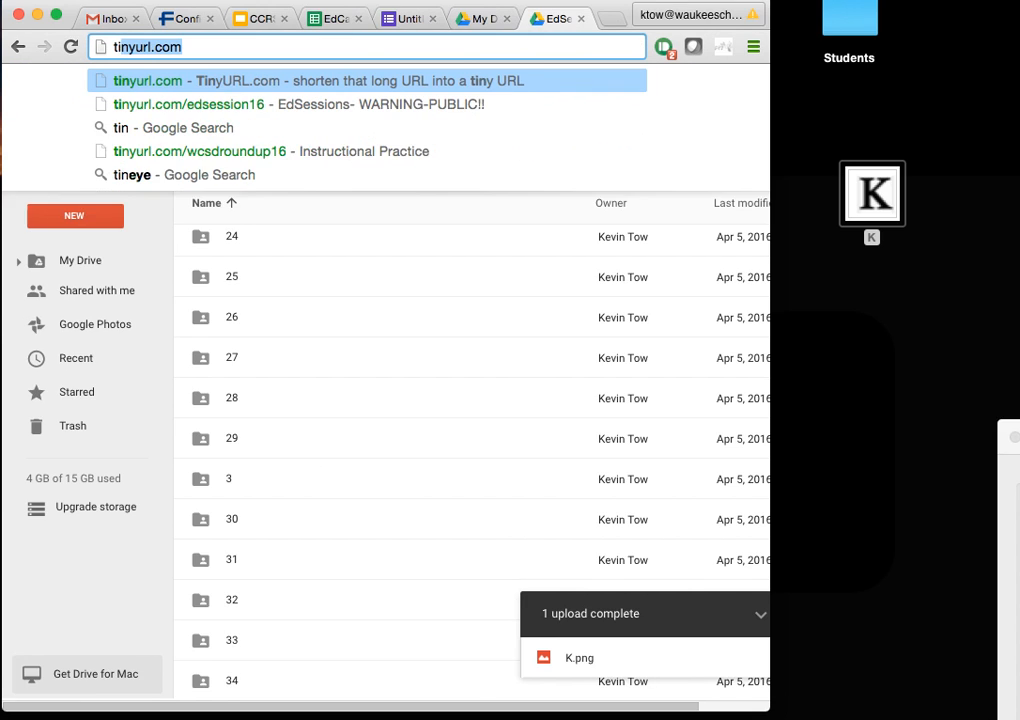